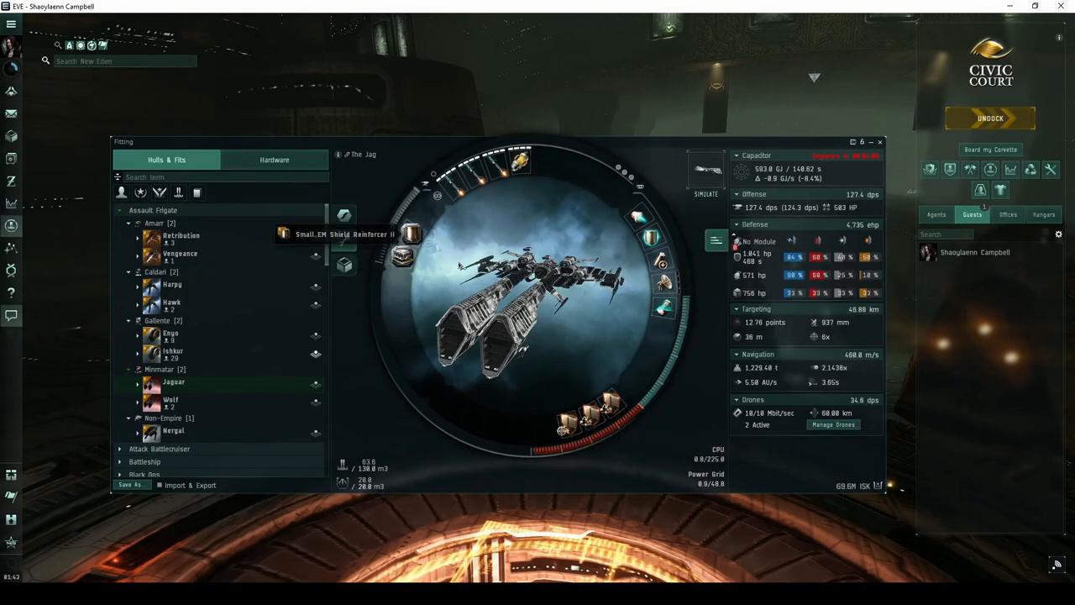
pyautogui.moveTo(554, 326)
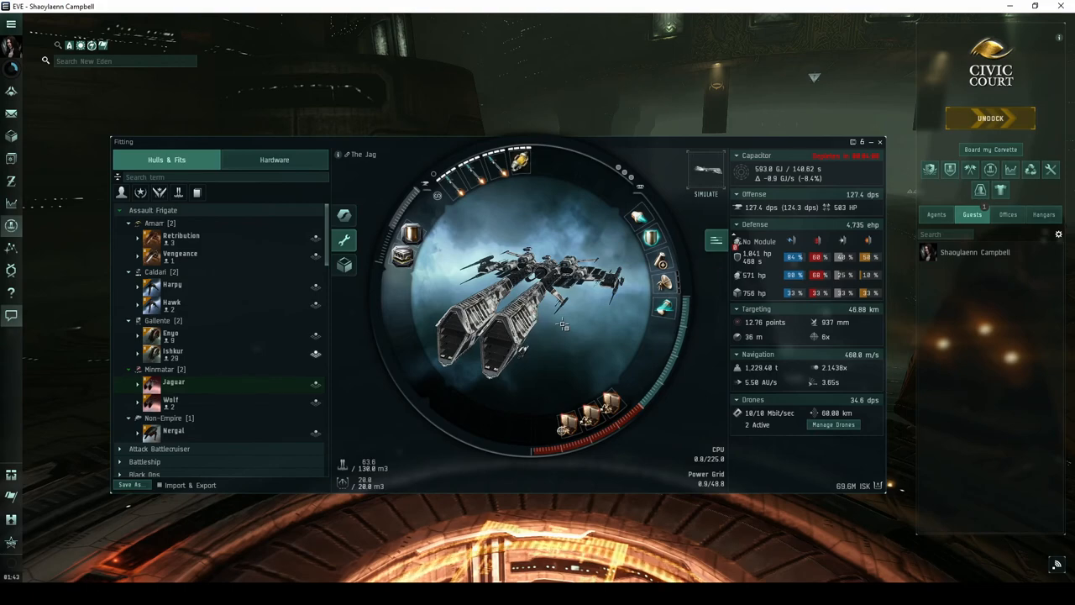
# - Open the star map from the Neocom with the Security Status overlay
pyautogui.click(990, 117)
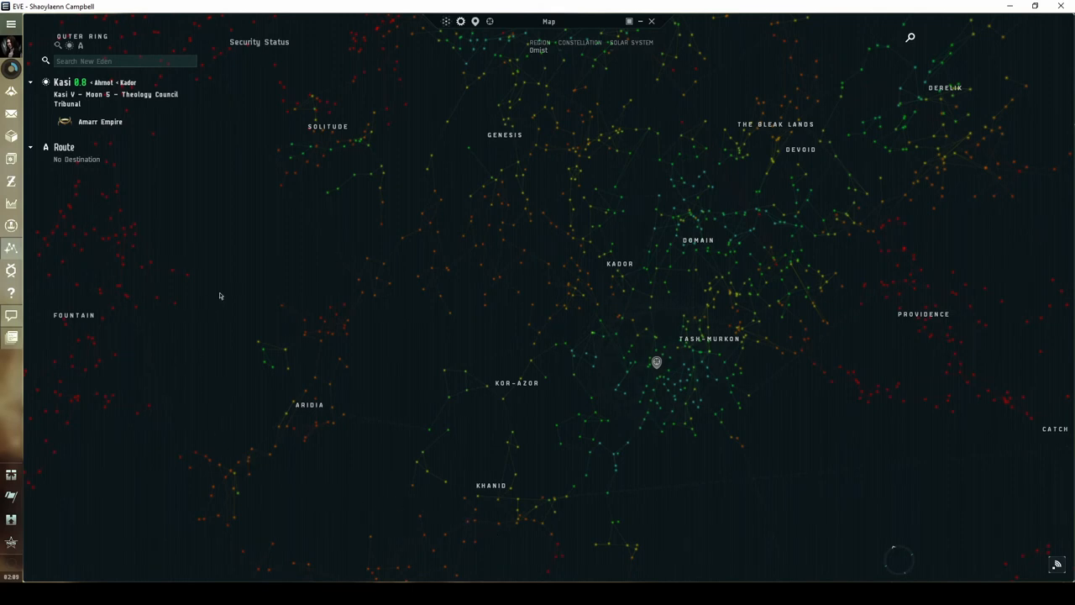
pyautogui.moveTo(824, 148)
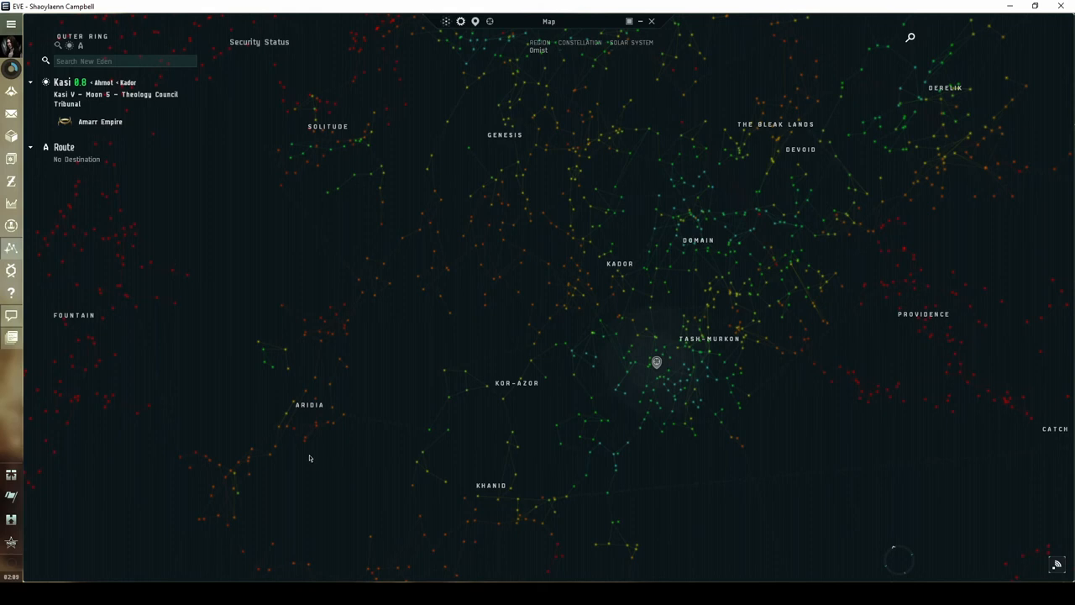
pyautogui.moveTo(505, 143)
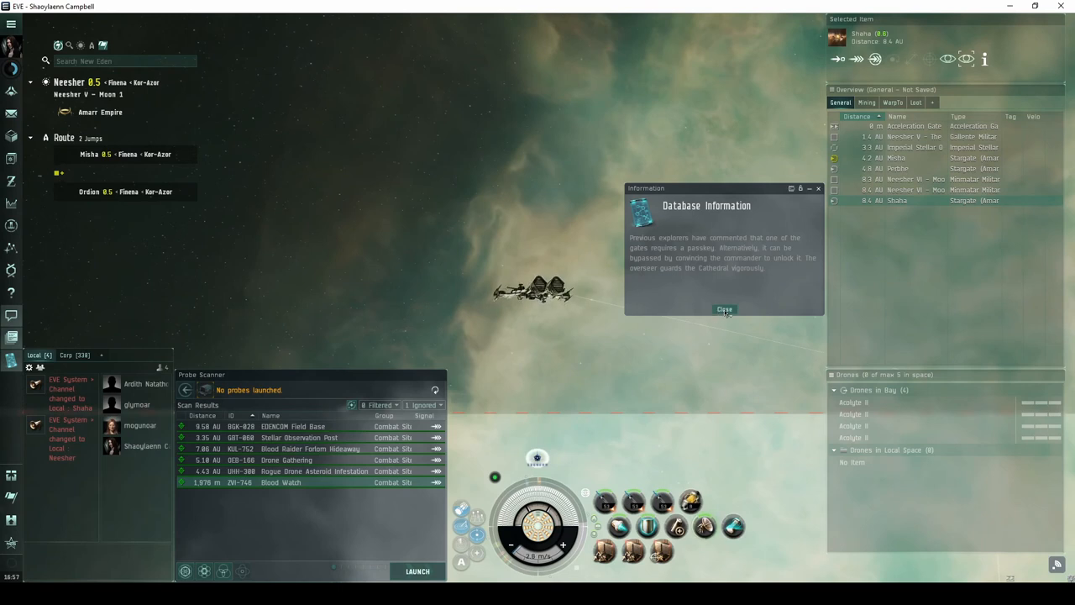
# - Close the Database Information note about the gate passkey and Cathedral overseer
pyautogui.click(721, 309)
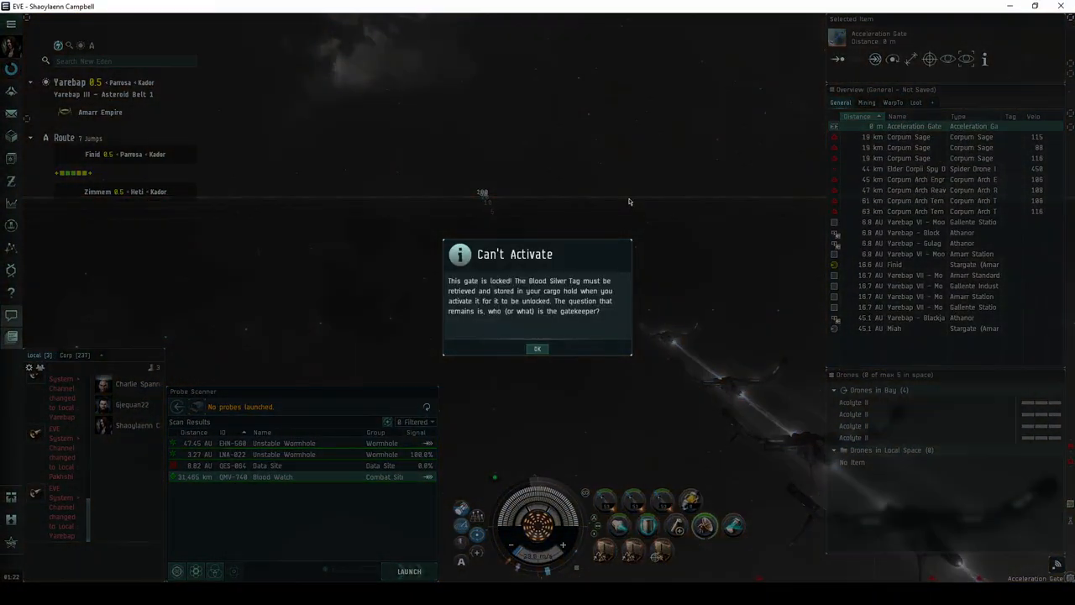
# - Confirm the Can't Activate notice requiring a Blood Silver Tag for the gate
pyautogui.click(537, 349)
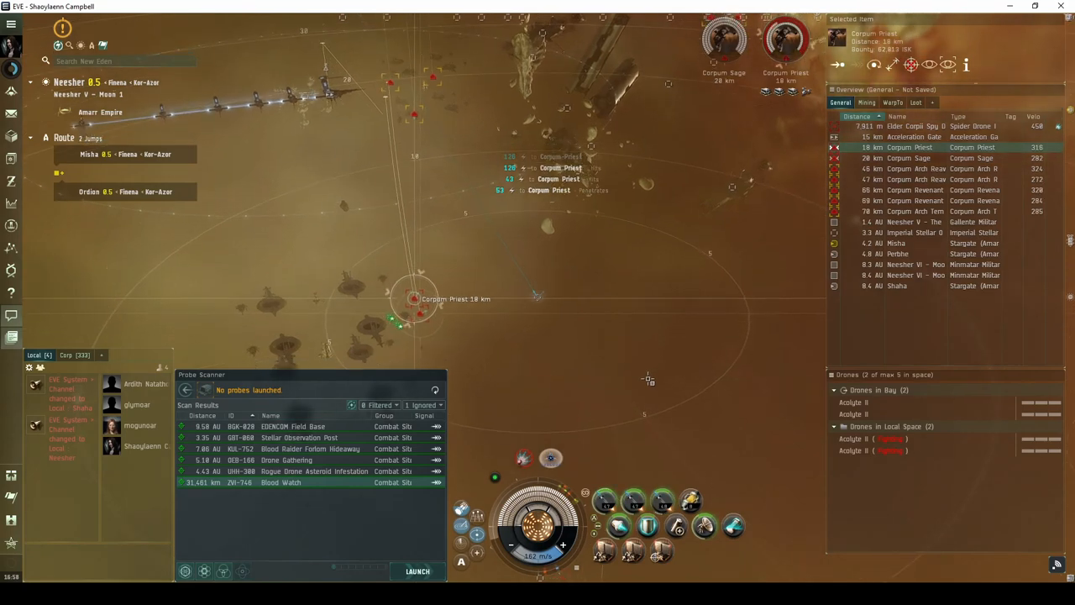
# - Order the drones to engage the Elder Corpii Spy Drone, then pick the next target
pyautogui.rightClick(852, 439)
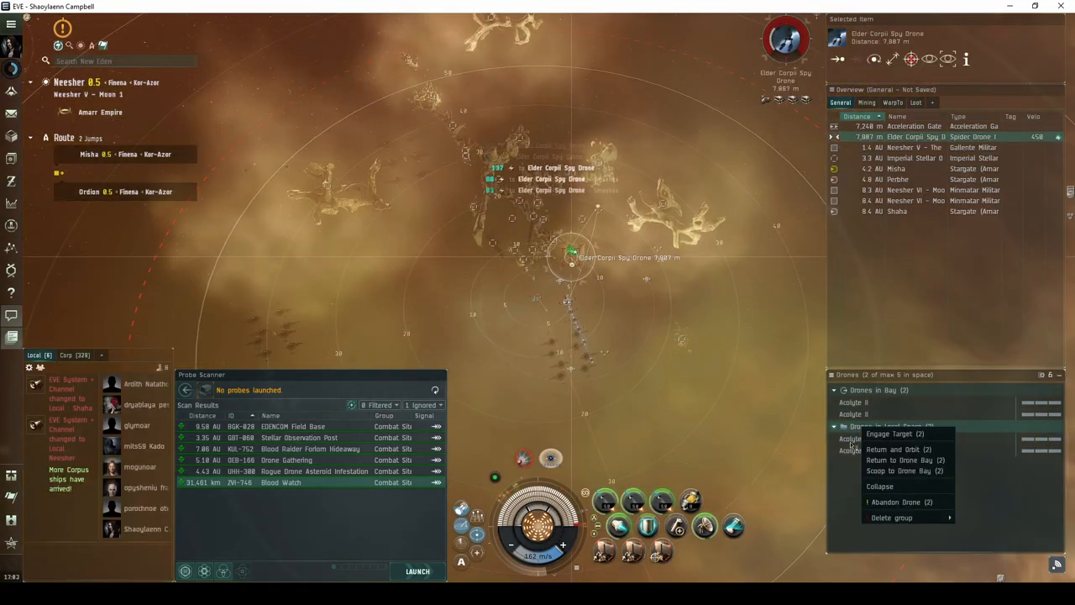
pyautogui.click(889, 449)
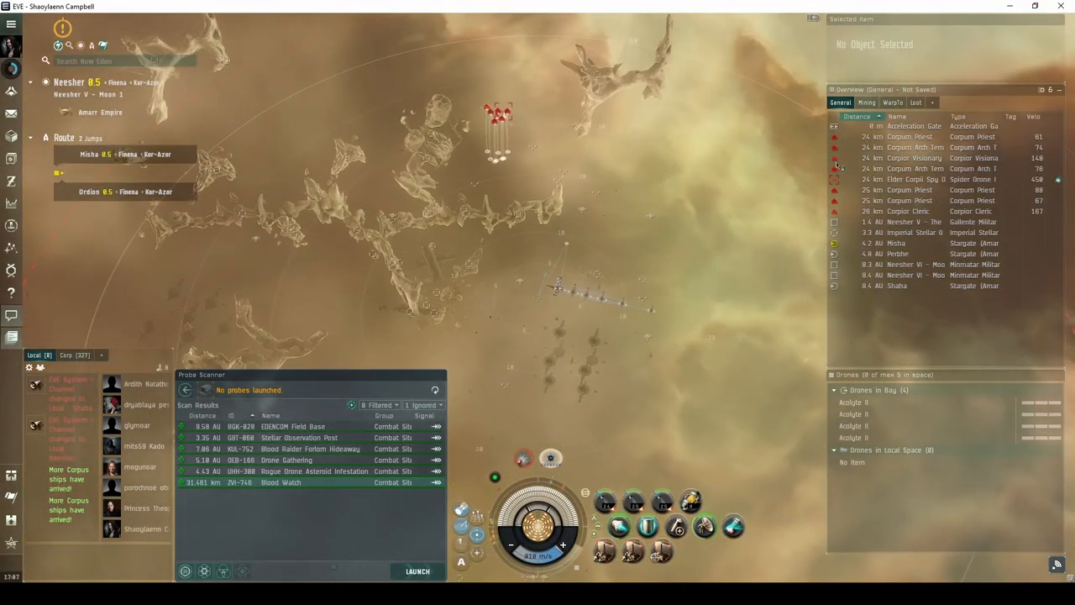
pyautogui.click(907, 211)
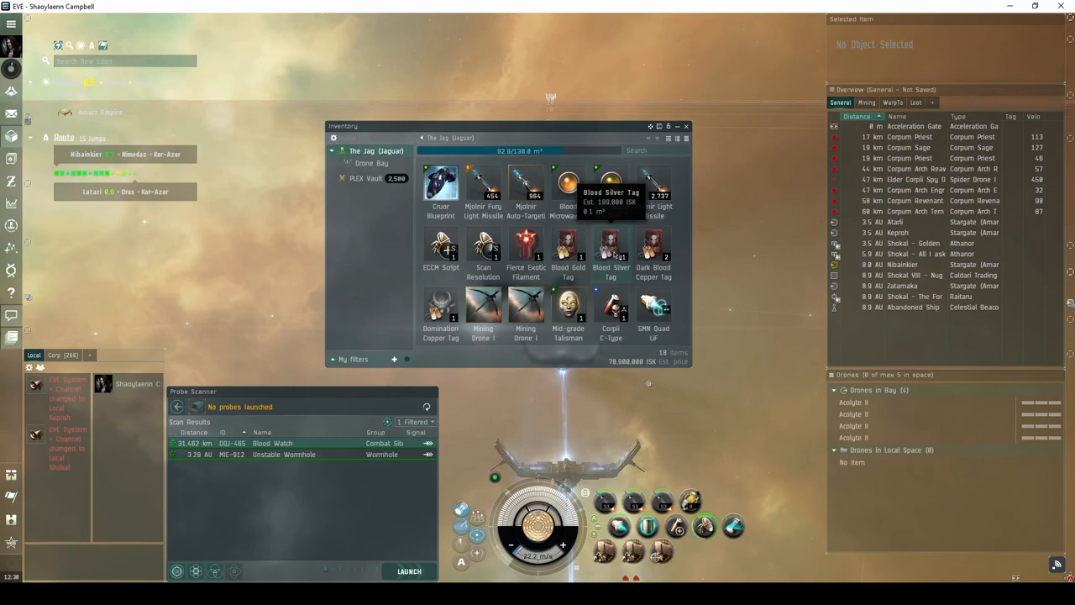
# - Activate the acceleration gate using the Blood Silver Tag to warp through
pyautogui.click(913, 125)
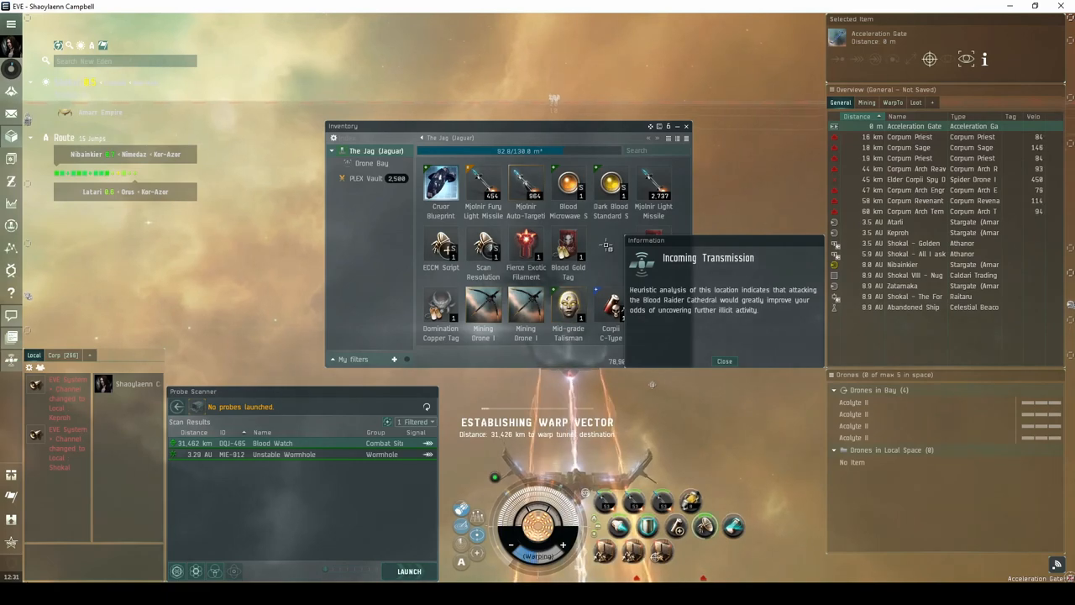
pyautogui.moveTo(684, 126)
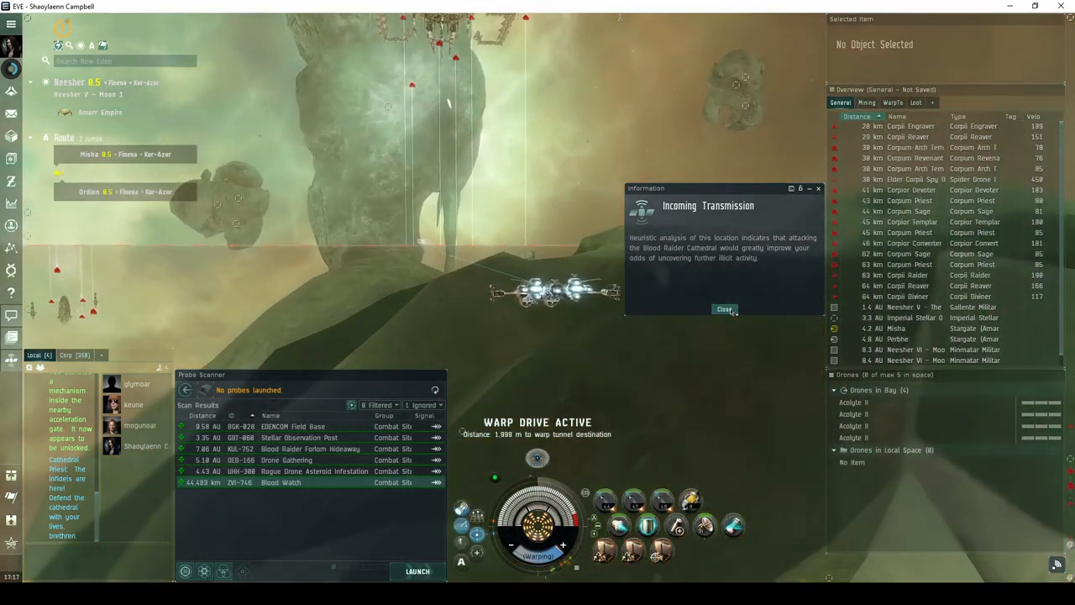
# - Close the Incoming Transmission urging an attack on the Blood Raider Cathedral
pyautogui.click(724, 309)
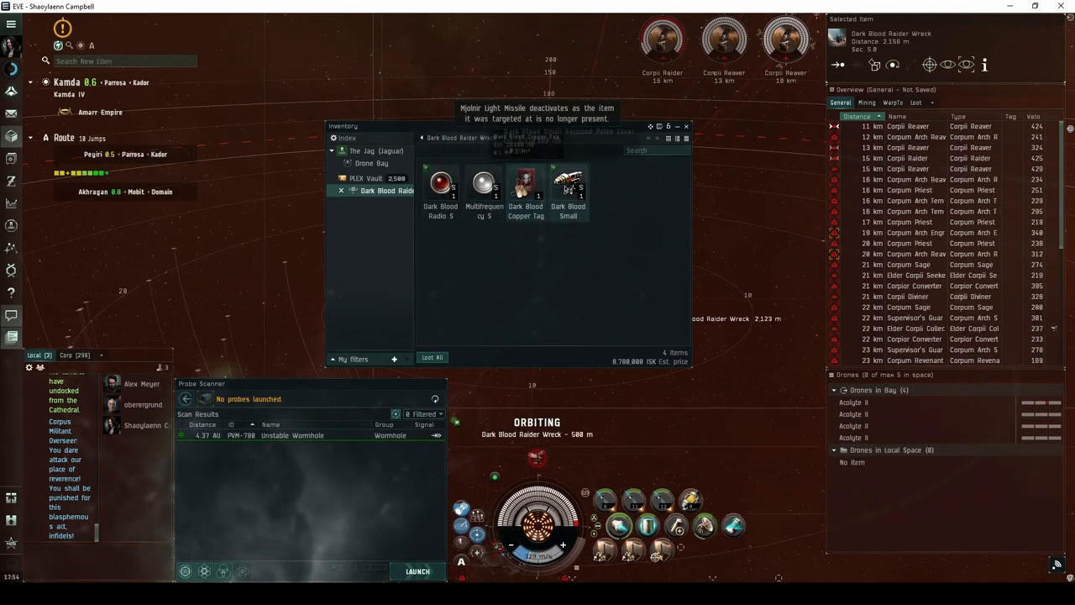
pyautogui.moveTo(564, 187)
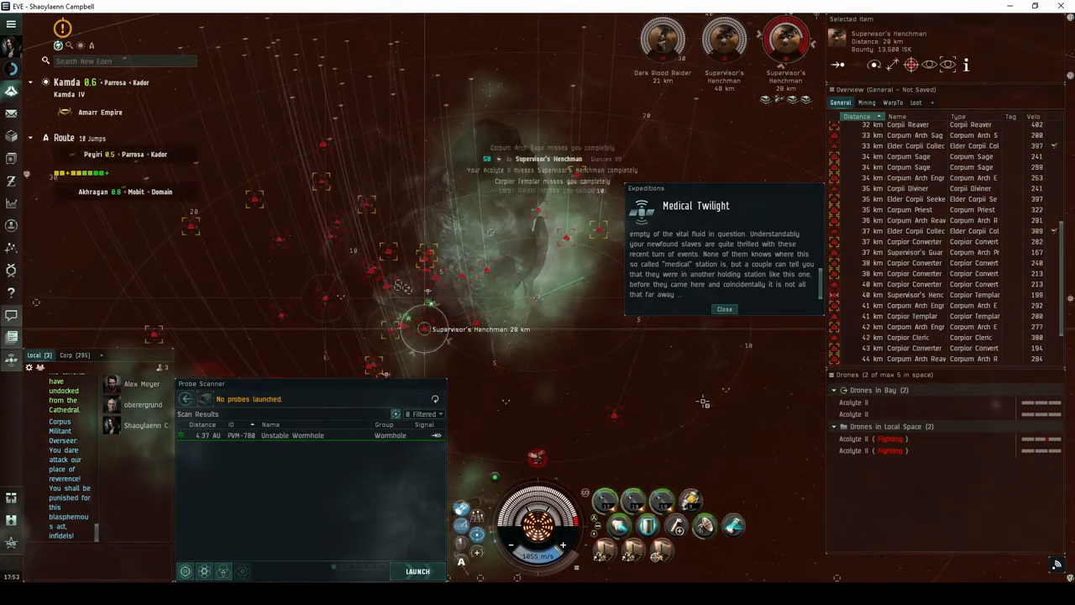
pyautogui.rightClick(853, 438)
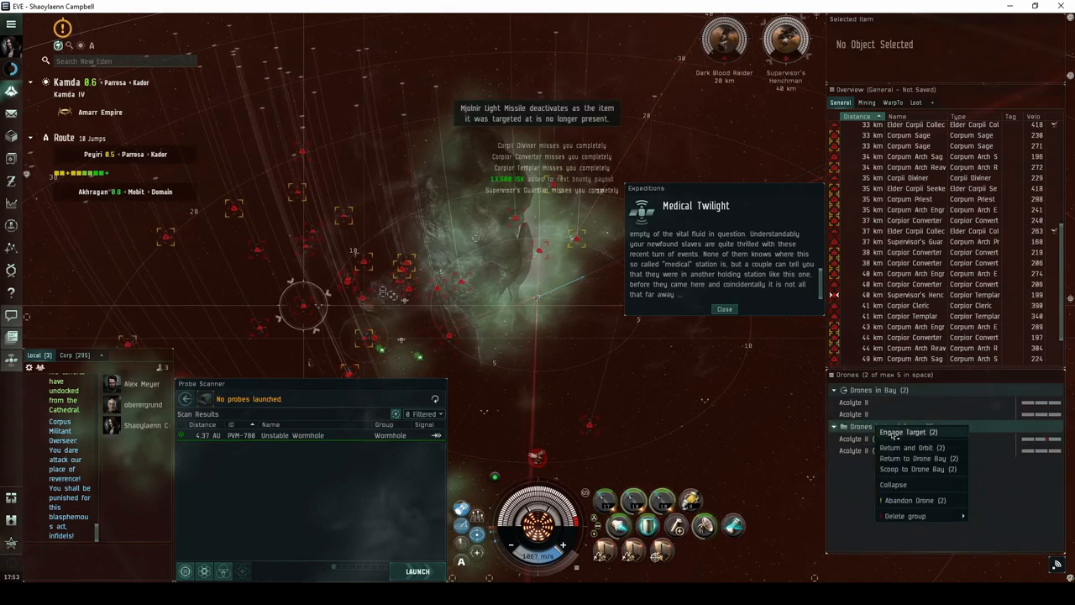
pyautogui.click(910, 432)
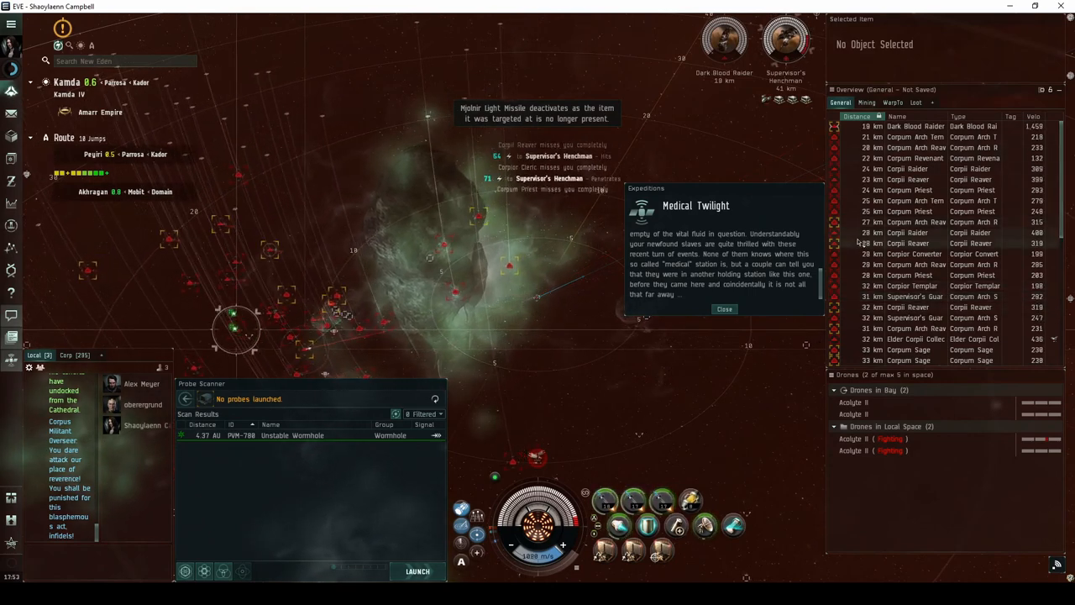
pyautogui.click(911, 286)
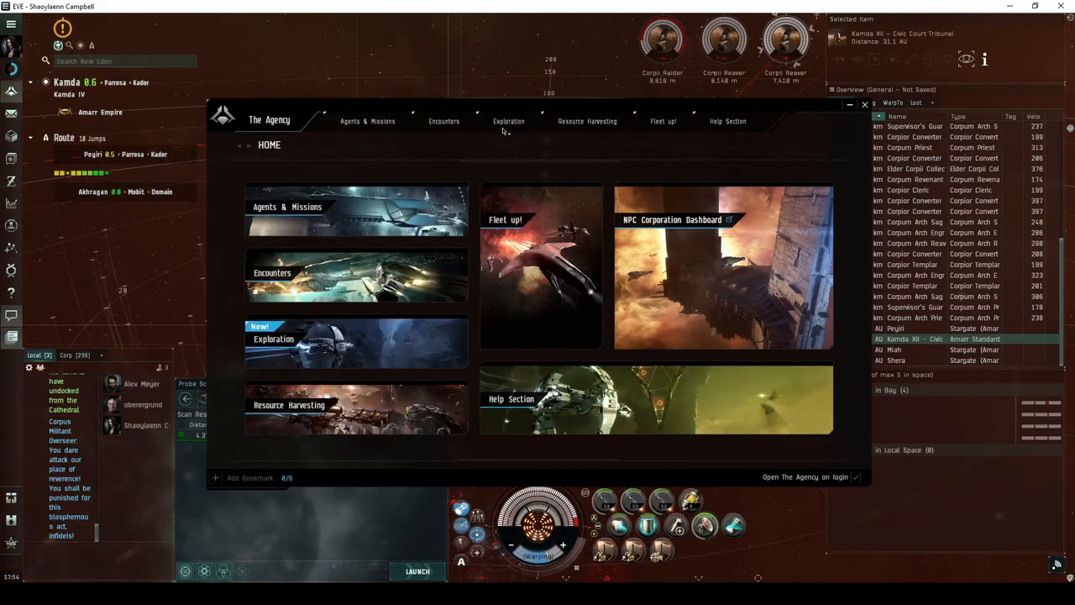
# - Close The Agency window before heading to the Blood Ritual Center site
pyautogui.click(506, 121)
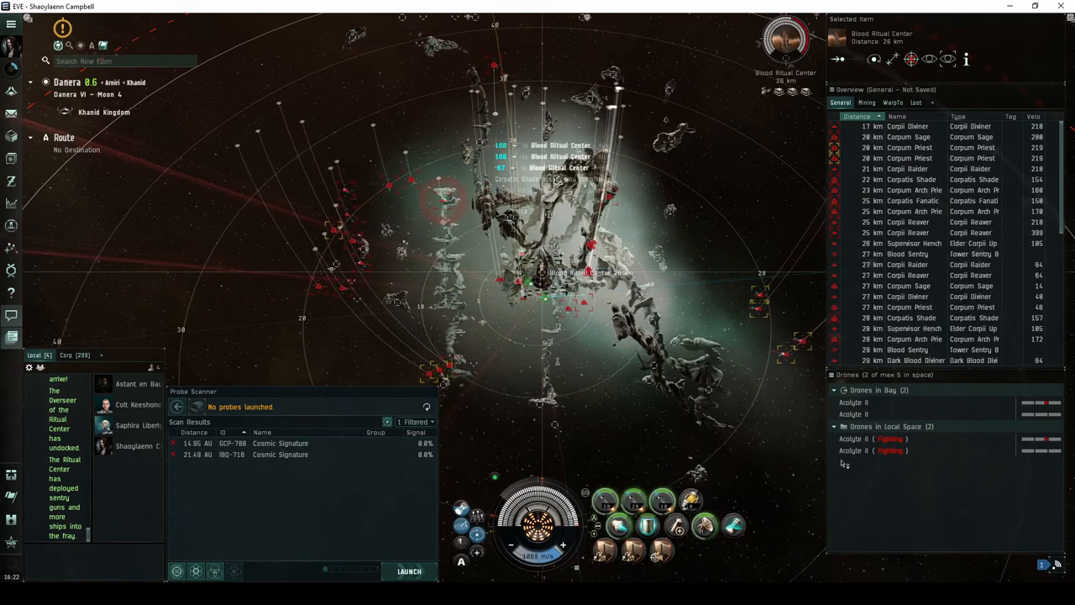
# - Recall the drones to the drone bay
pyautogui.rightClick(853, 439)
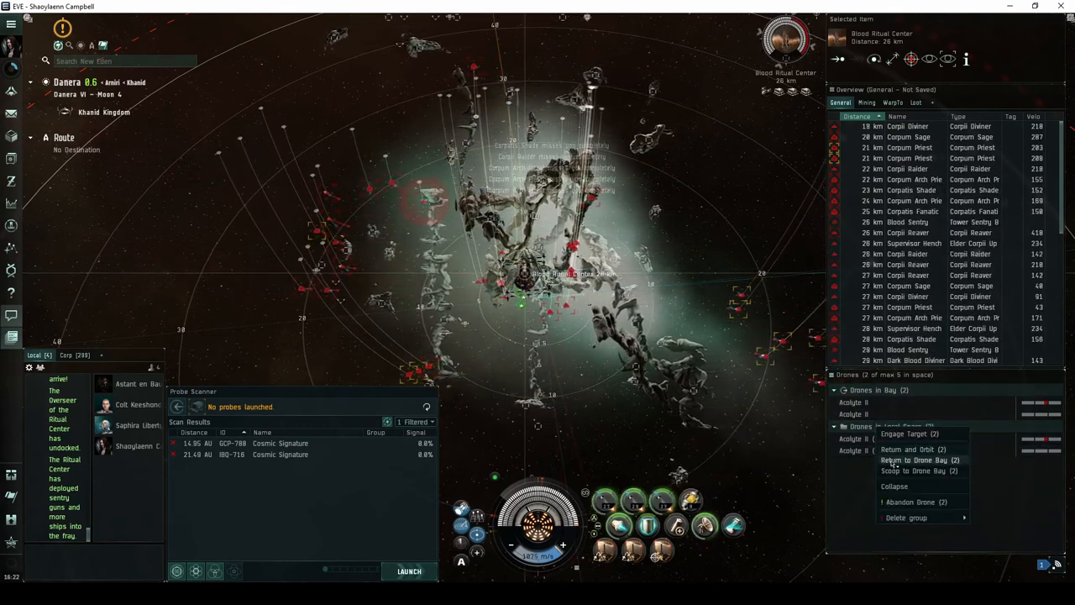
pyautogui.click(912, 449)
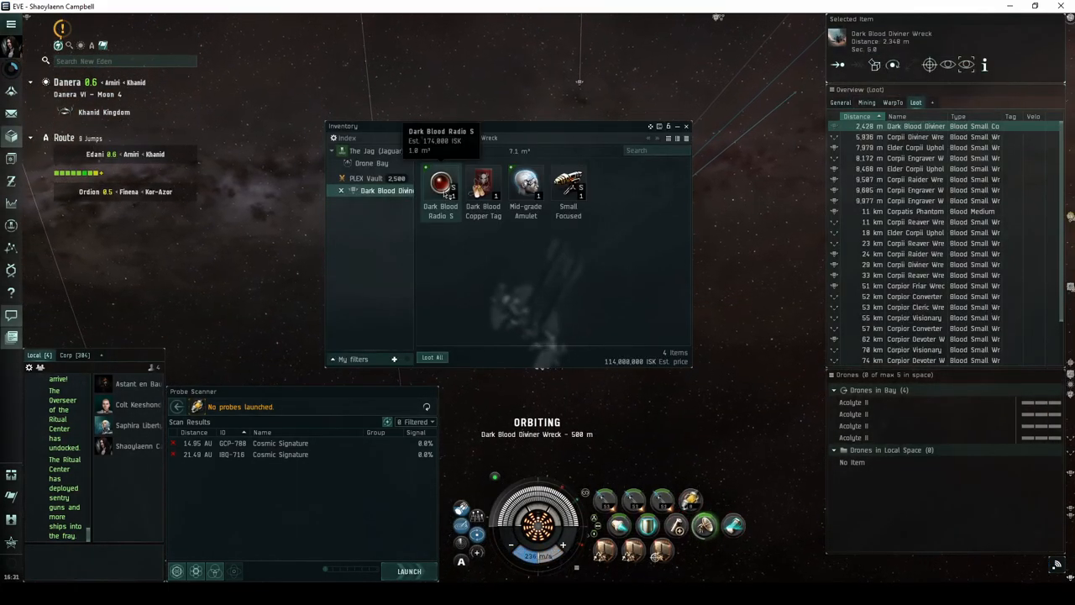
pyautogui.moveTo(483, 183)
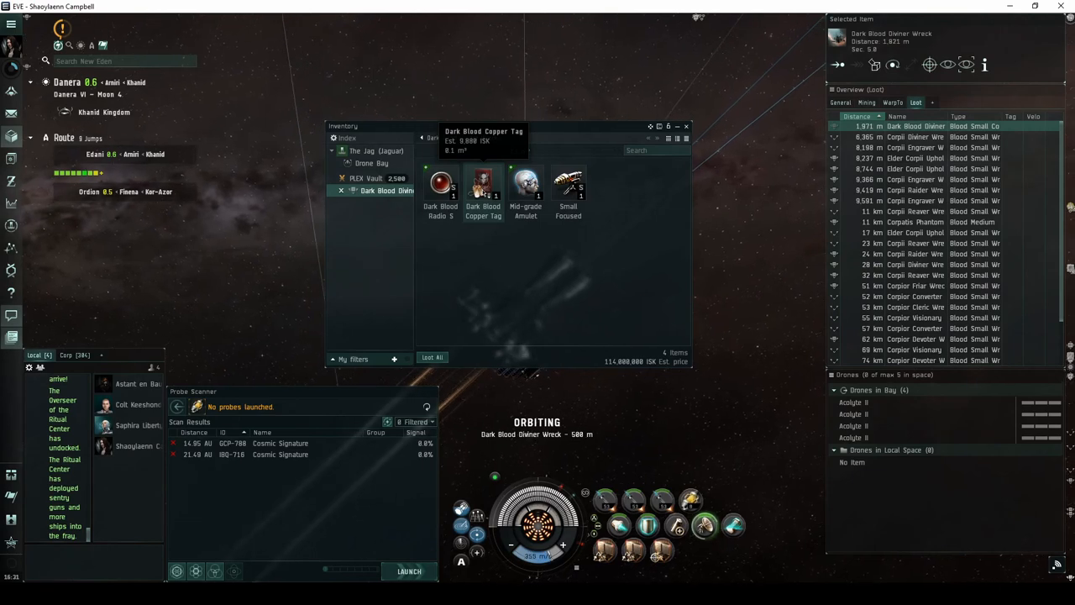
pyautogui.moveTo(525, 185)
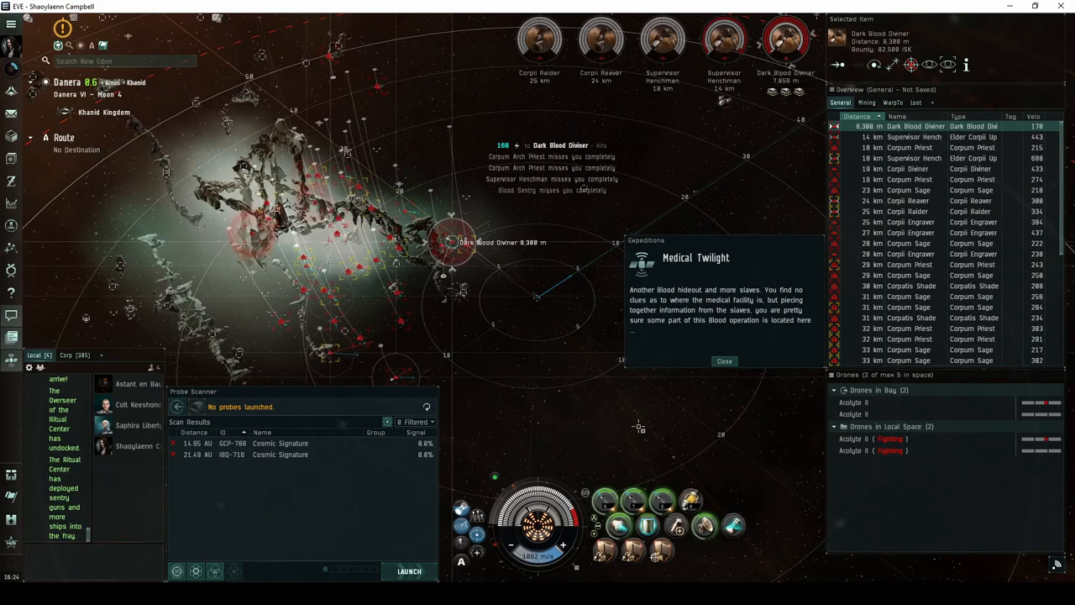
# - Recall the fighting drones and warp away from the Blood Den to Munory VI
pyautogui.rightClick(856, 426)
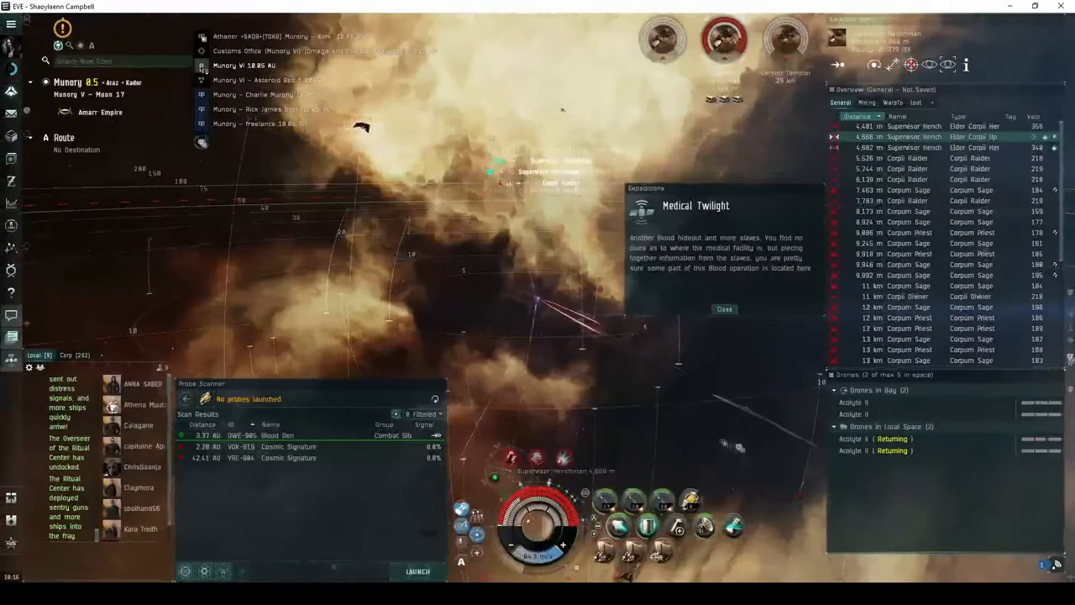
pyautogui.rightClick(243, 66)
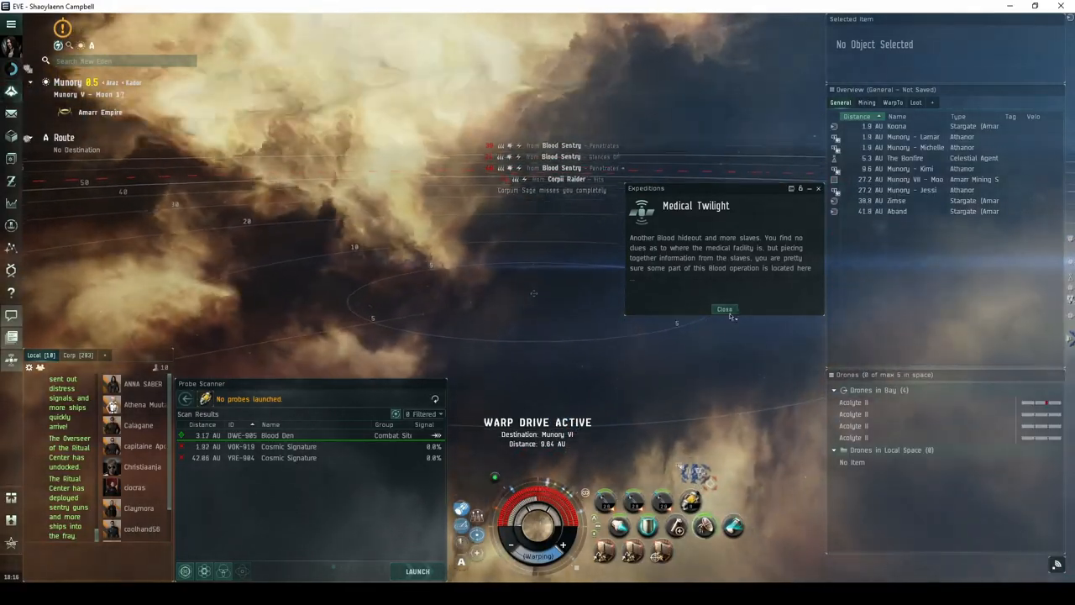
# - Close the Medical Twilight expedition notice
pyautogui.click(723, 309)
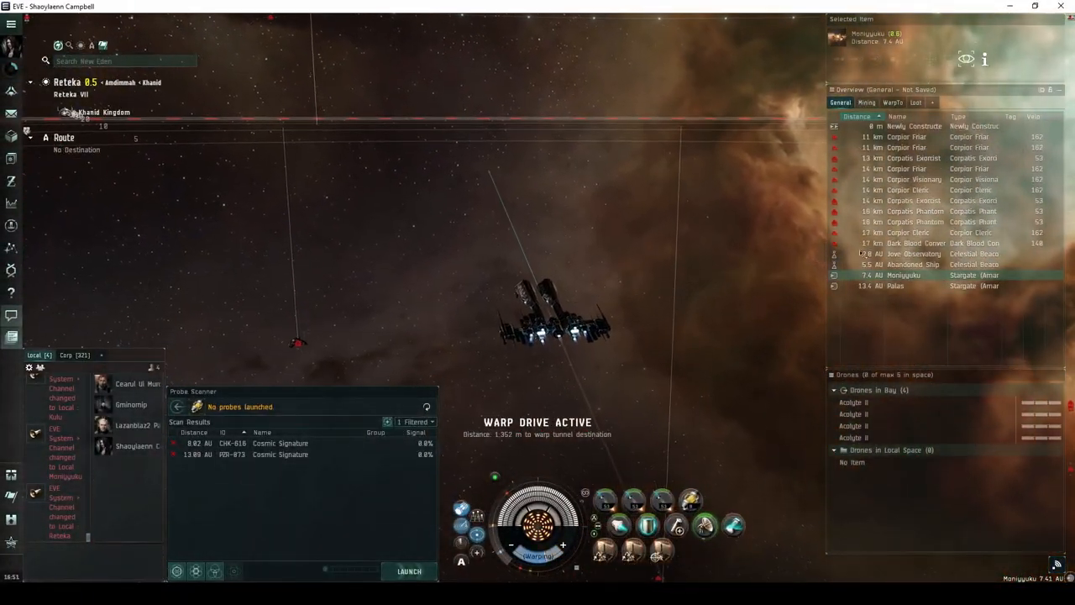
# - Destroy the Dark Blood Converter with drones and missiles, then orbit its wreck
pyautogui.click(916, 233)
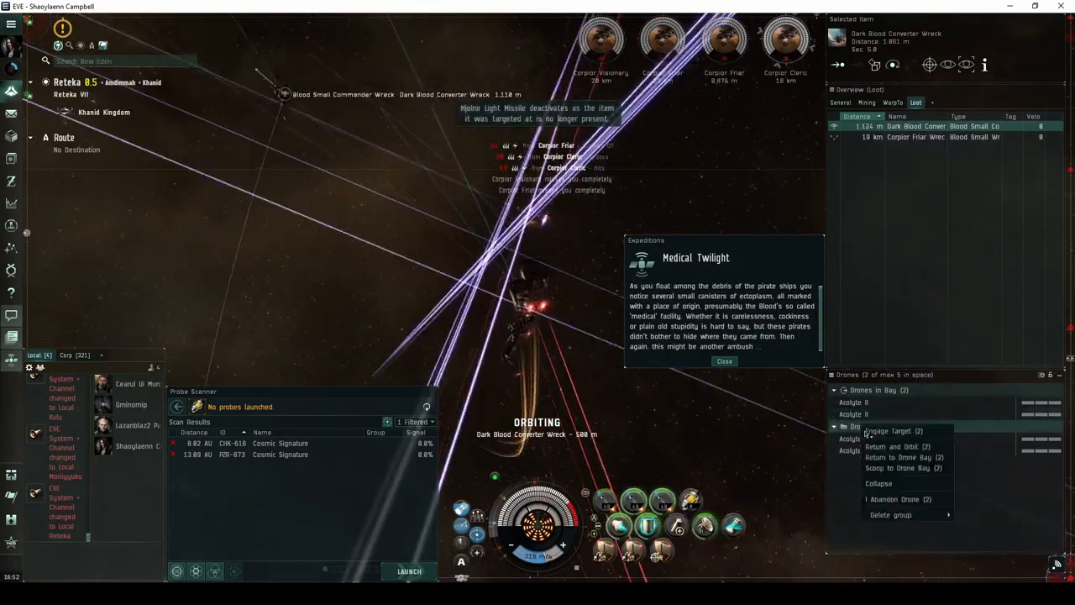
# - Recall all four drones to the bay and land at the Reteka ambush beacon
pyautogui.click(891, 430)
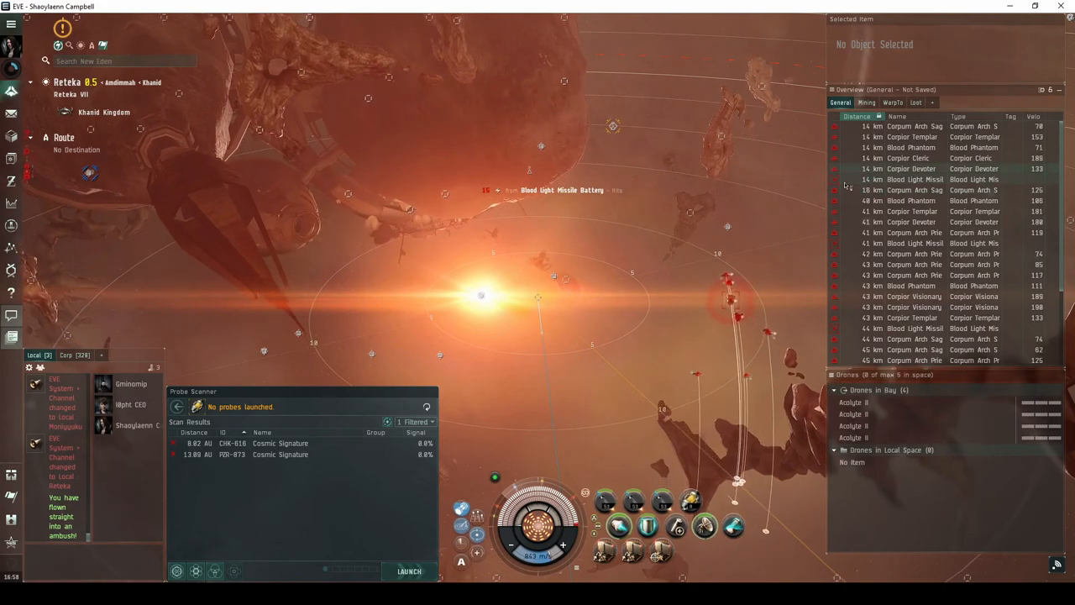
# - Kill the Blood Phantom, warp out of the ambush, and reach Tegheon's Blood Raider Fence
pyautogui.click(909, 158)
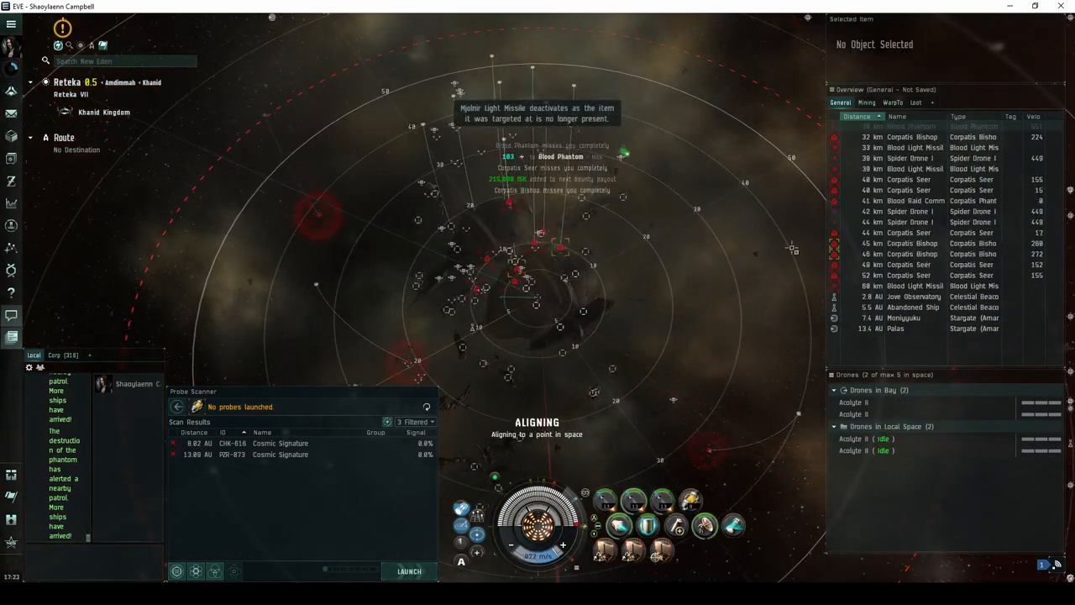
pyautogui.rightClick(857, 438)
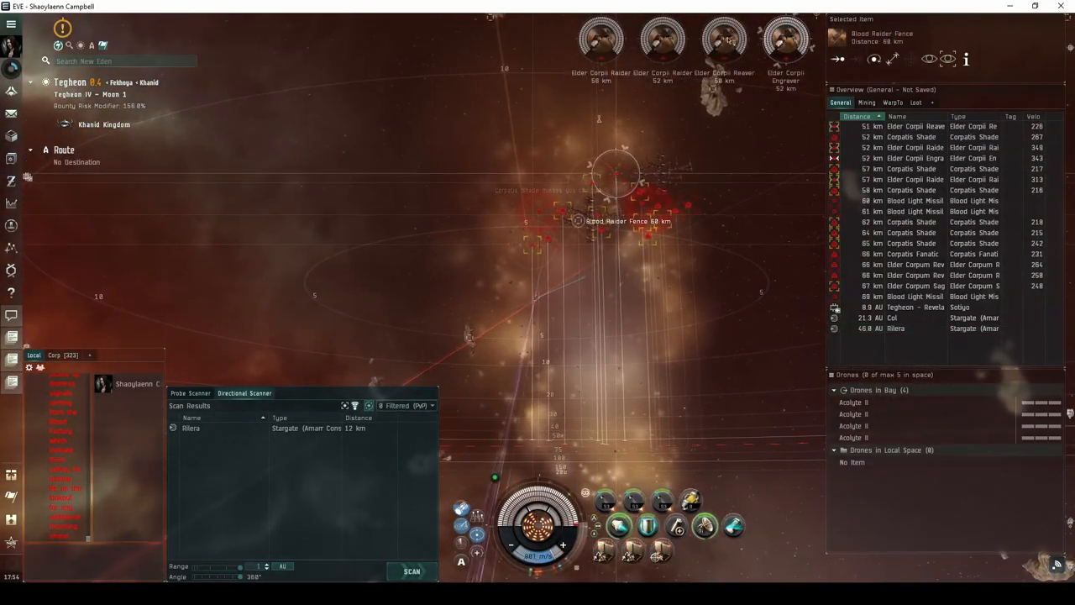
pyautogui.click(915, 126)
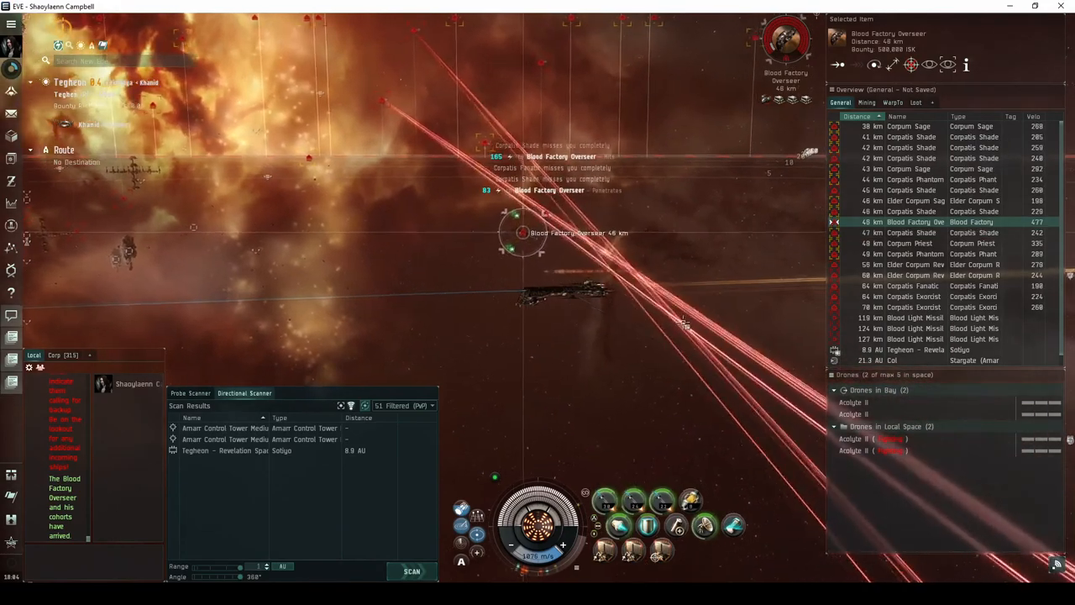
# - Lock the Blood Factory Overseer and send both Acolyte drones against it
pyautogui.rightClick(850, 438)
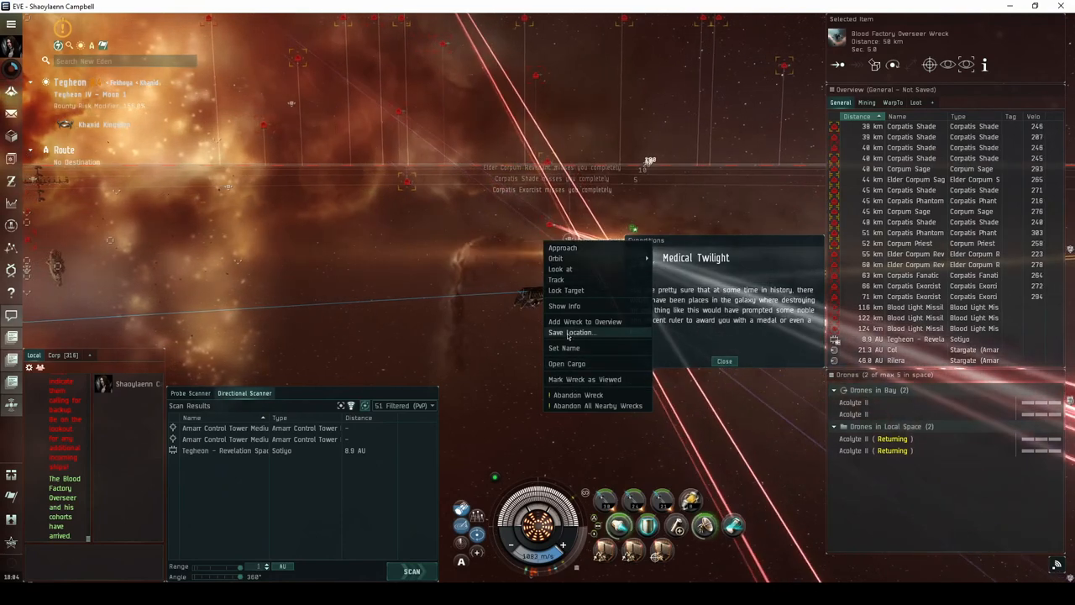
# - Save the Overseer wreck's location, then view Medical Twilight level 3 in Agency Escalations
pyautogui.click(571, 332)
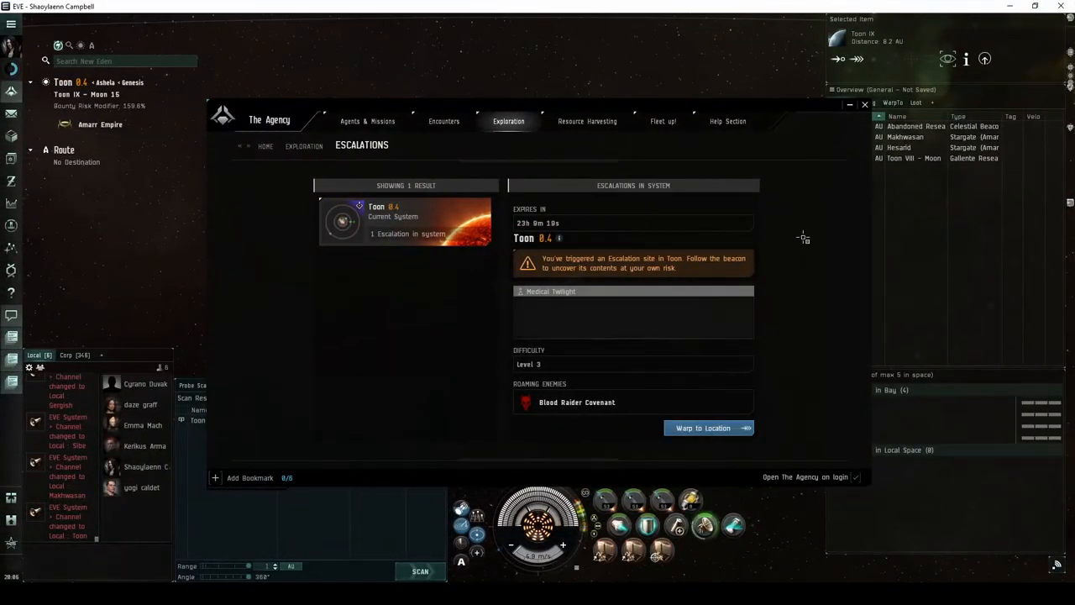
pyautogui.click(708, 428)
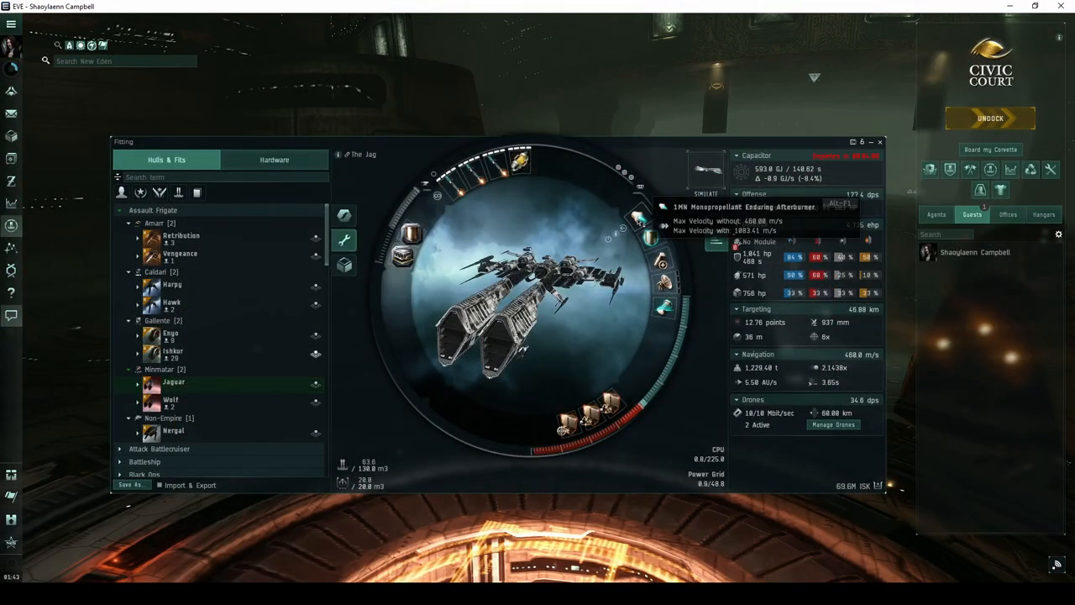
pyautogui.moveTo(664, 311)
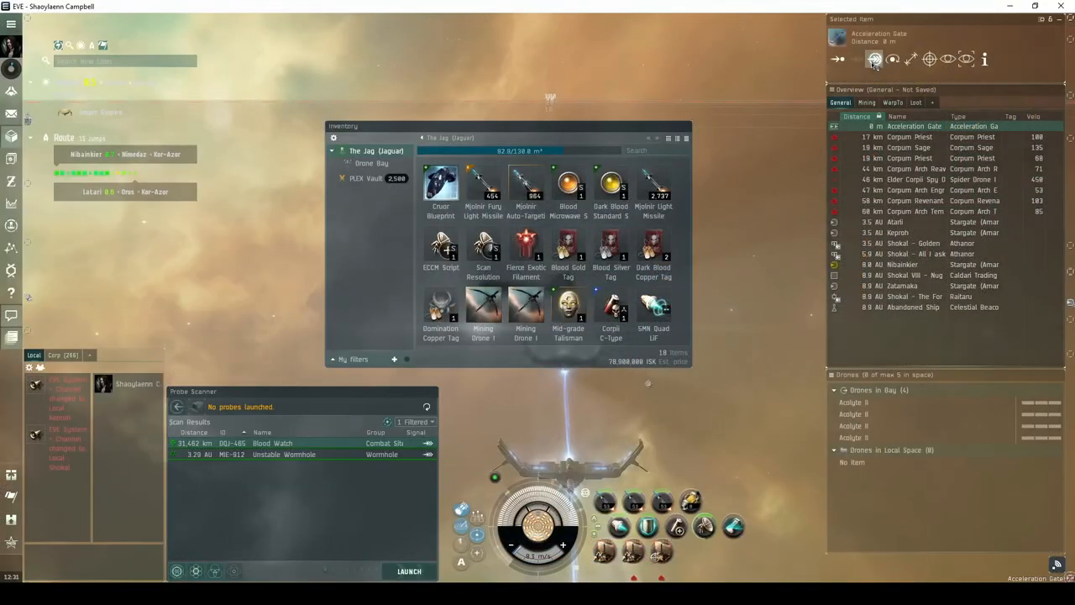
# - Open The Jag's inventory in space with Blood Watch listed in probe scanner results
pyautogui.click(871, 59)
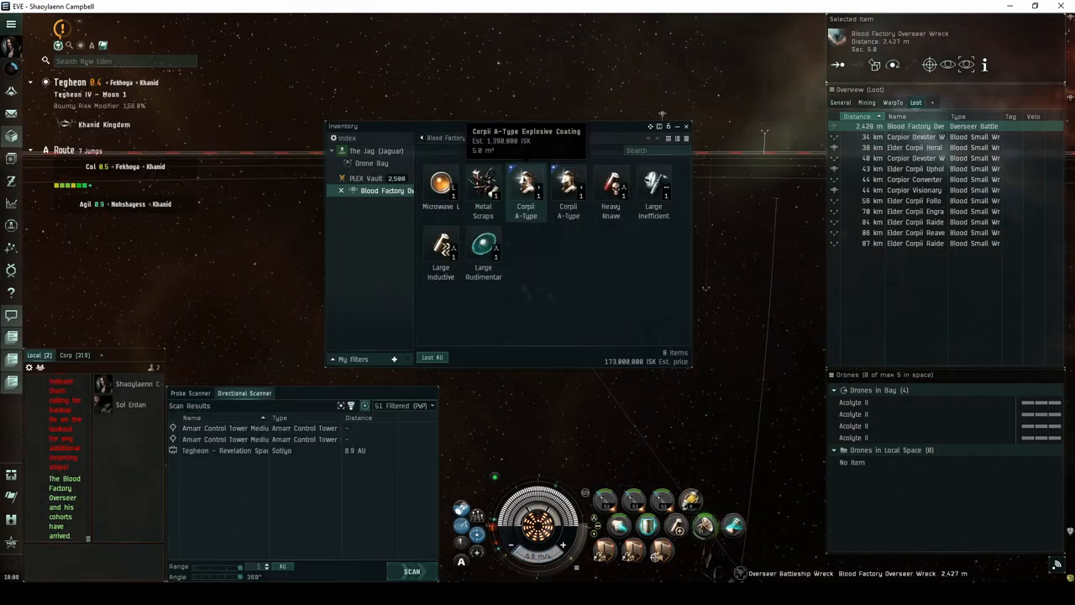
pyautogui.moveTo(568, 189)
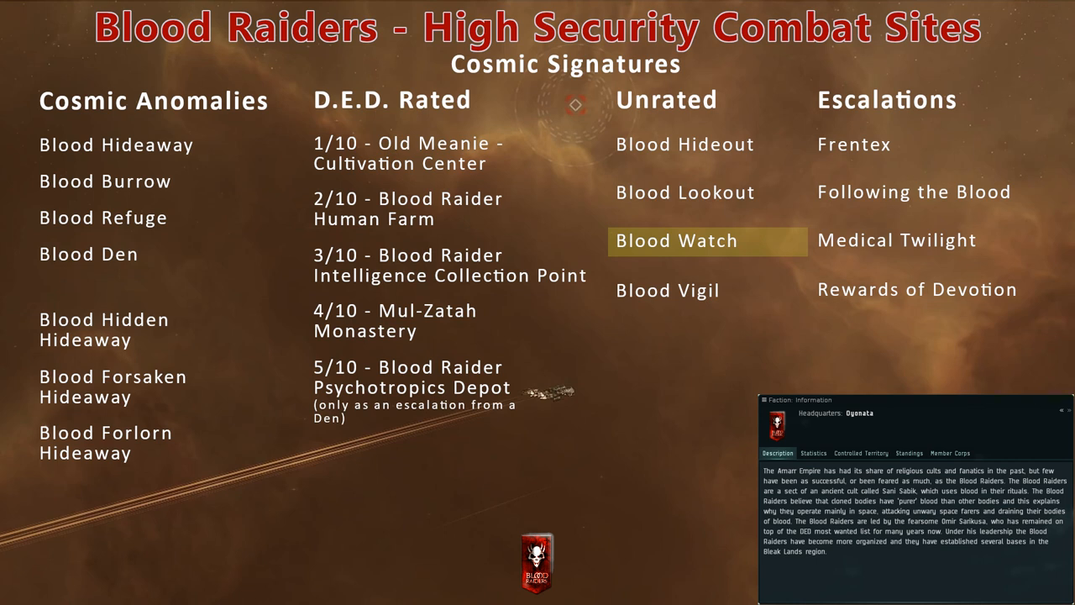
pyautogui.moveTo(684, 144)
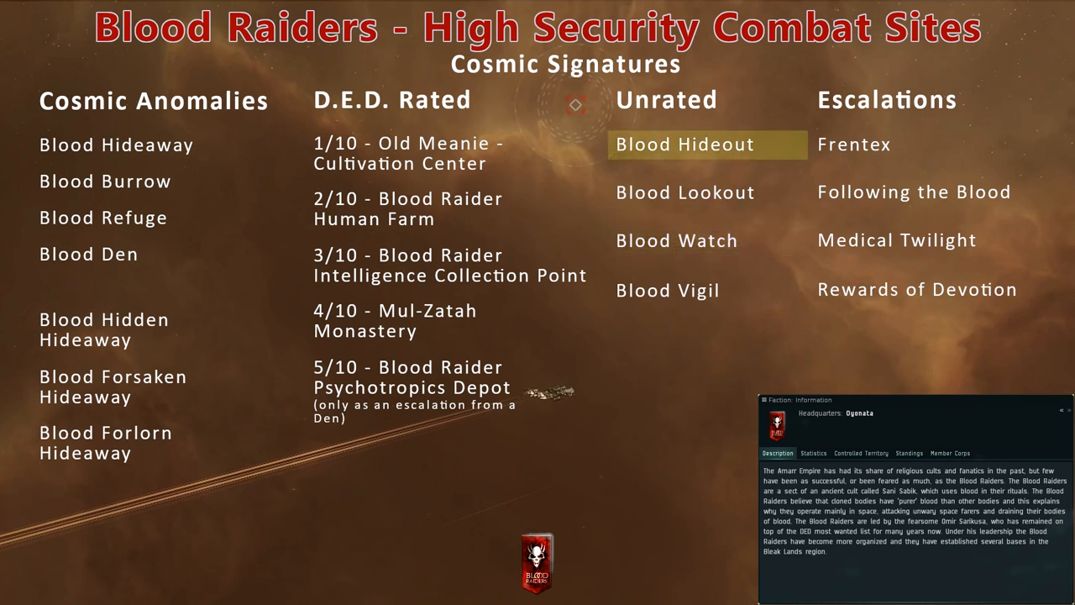
pyautogui.moveTo(685, 193)
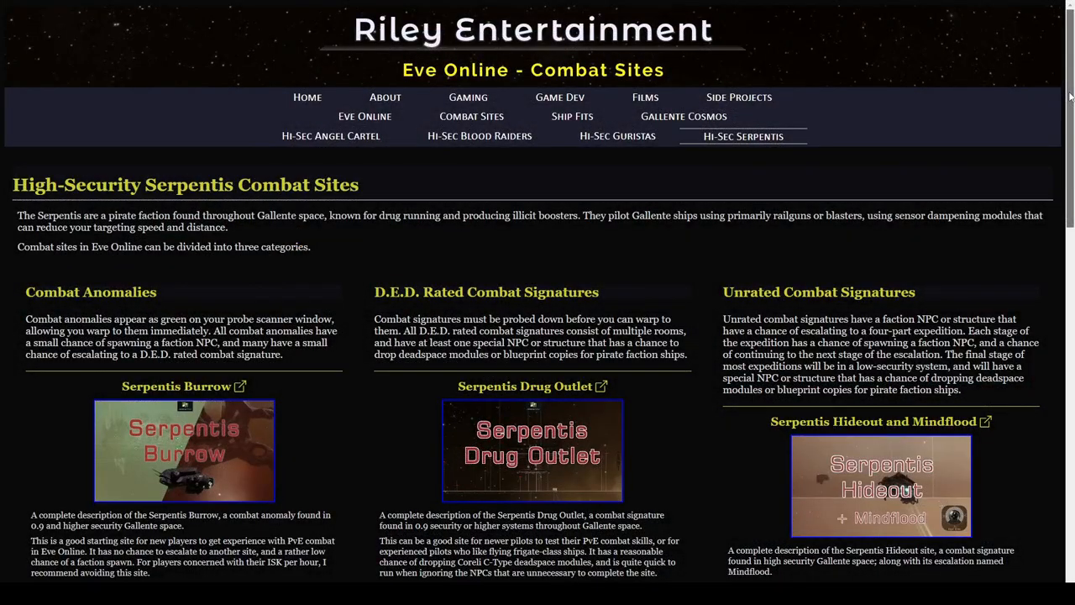
# - Scroll through the Hi-Sec Serpentis sites page, then browse the Hi-Sec Guristas page
pyautogui.scroll(-3)
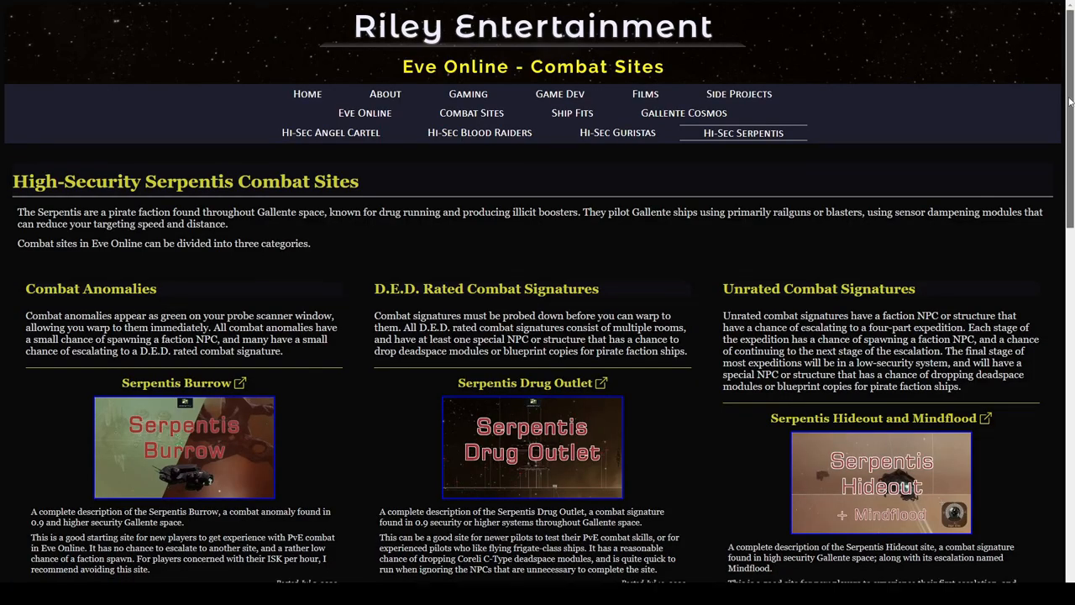
pyautogui.scroll(-3)
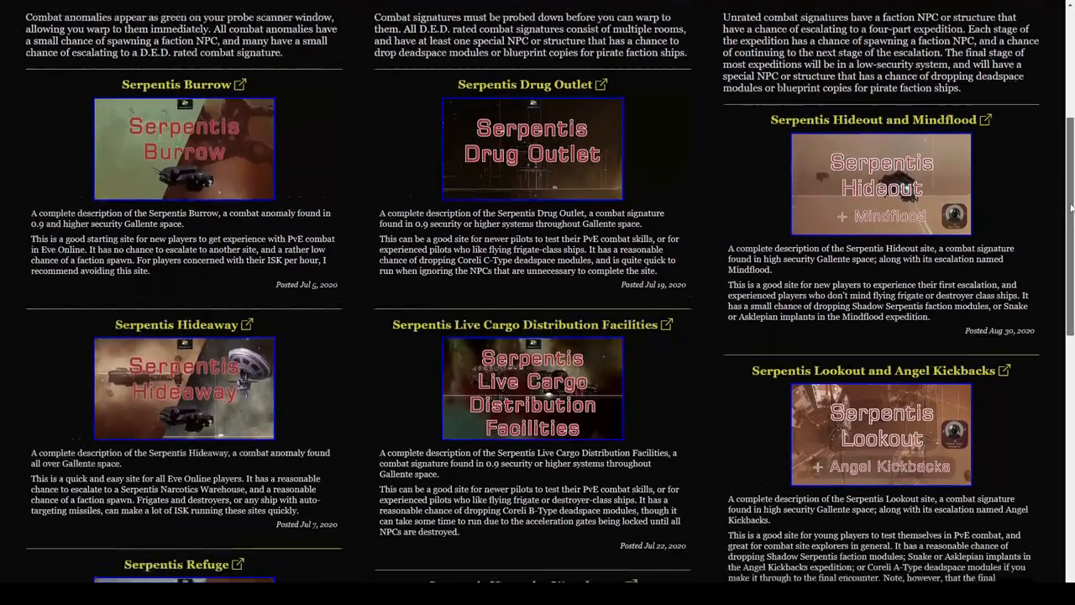
pyautogui.scroll(-3)
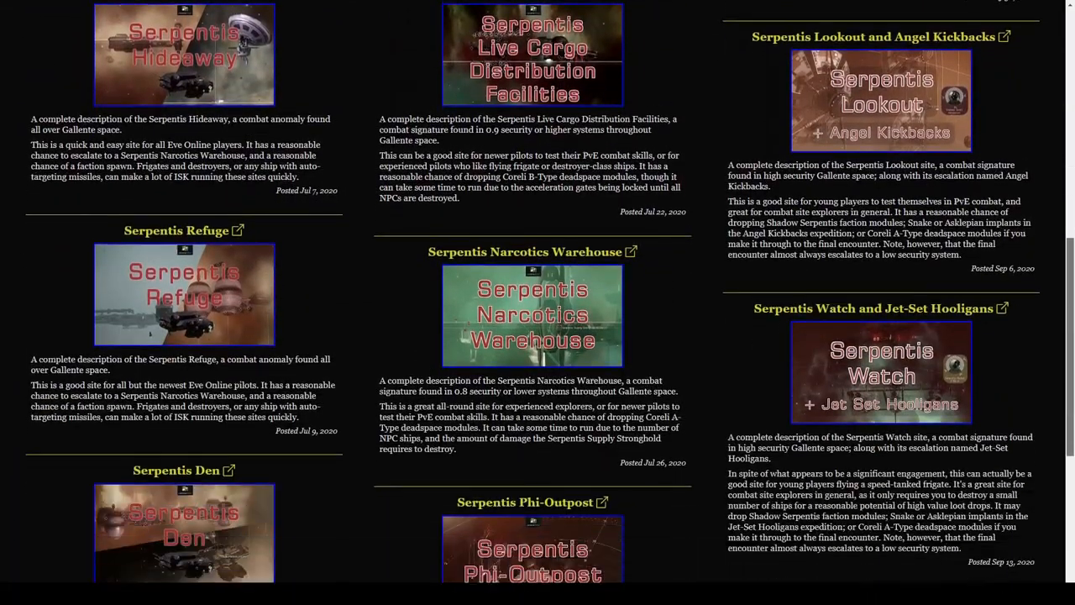
pyautogui.scroll(-3)
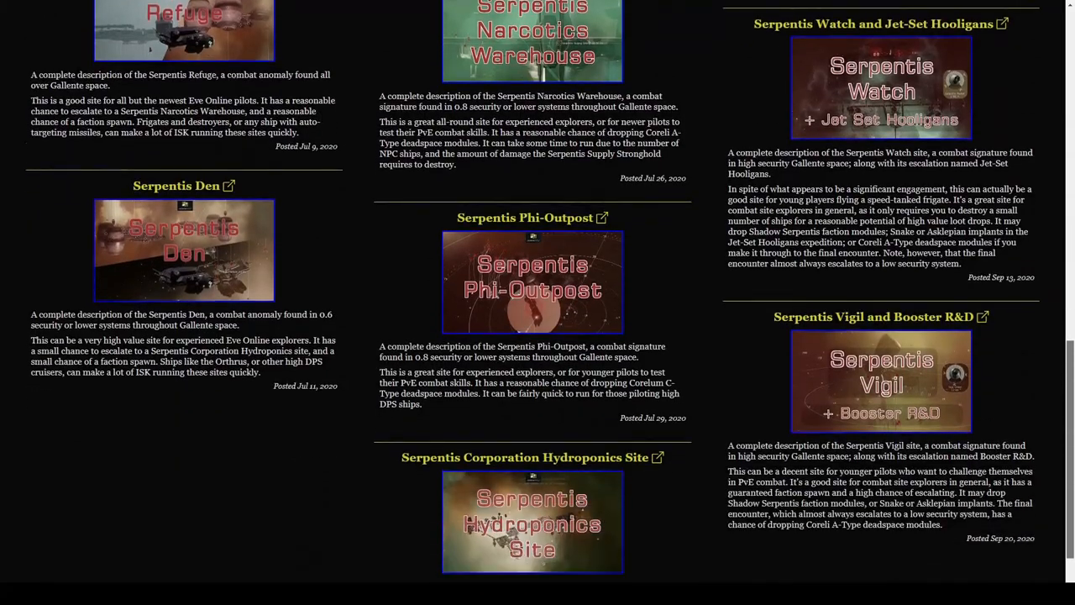
pyautogui.click(618, 136)
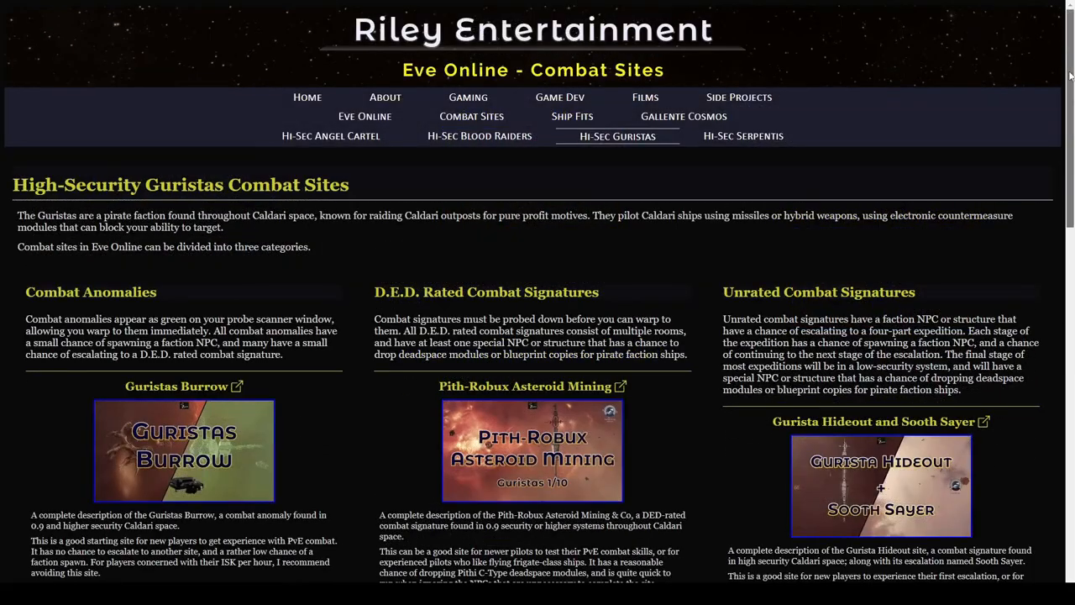
pyautogui.scroll(-3)
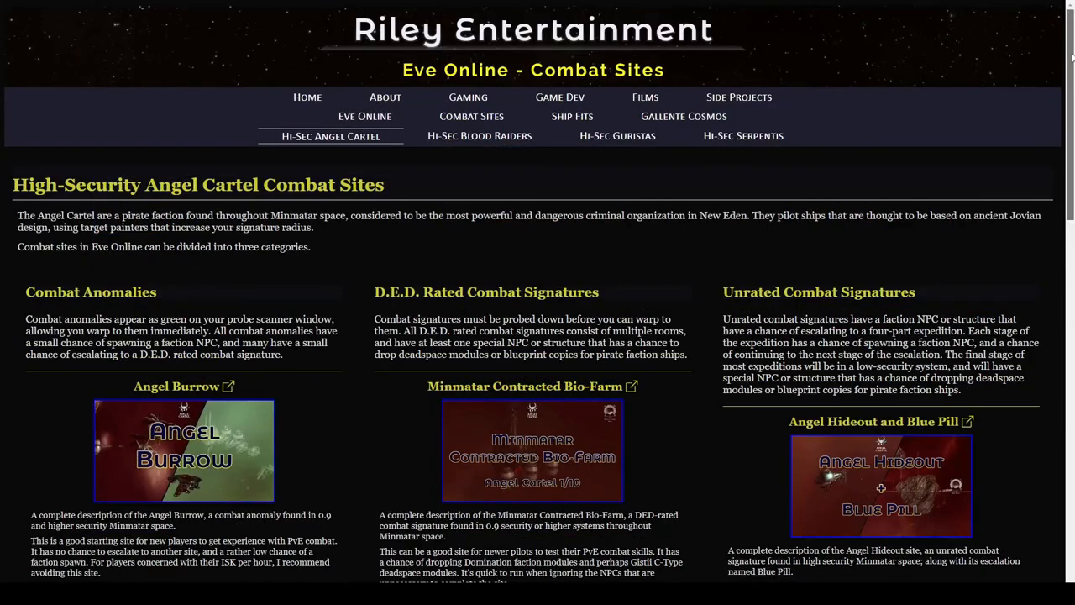
# - Scroll the Angel Cartel listings past Angel Den and Occupied Mining Colony to Angel Vigil
pyautogui.scroll(-3)
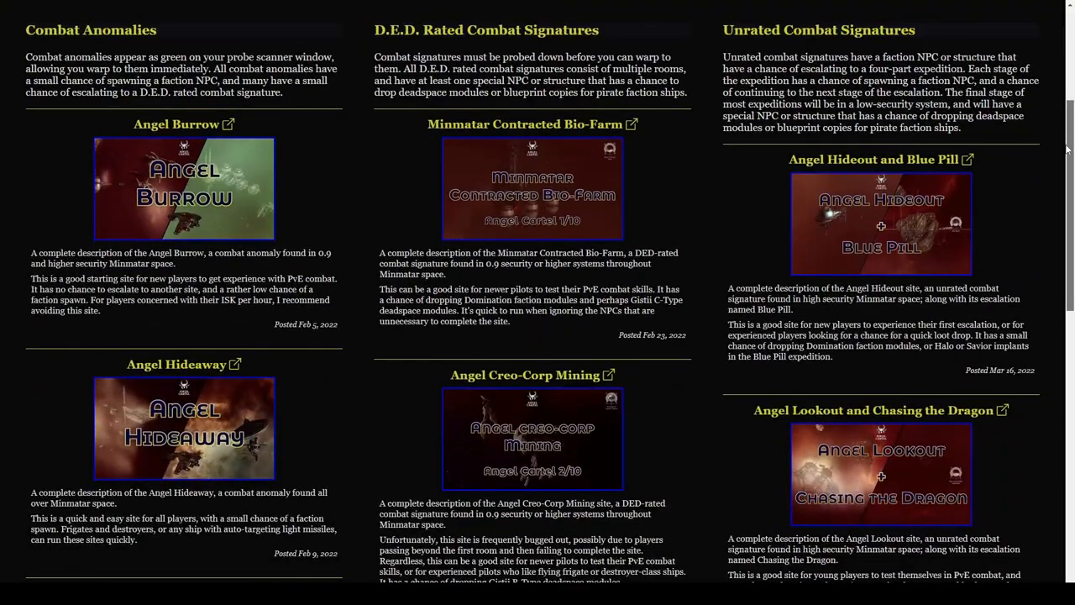
pyautogui.scroll(-3)
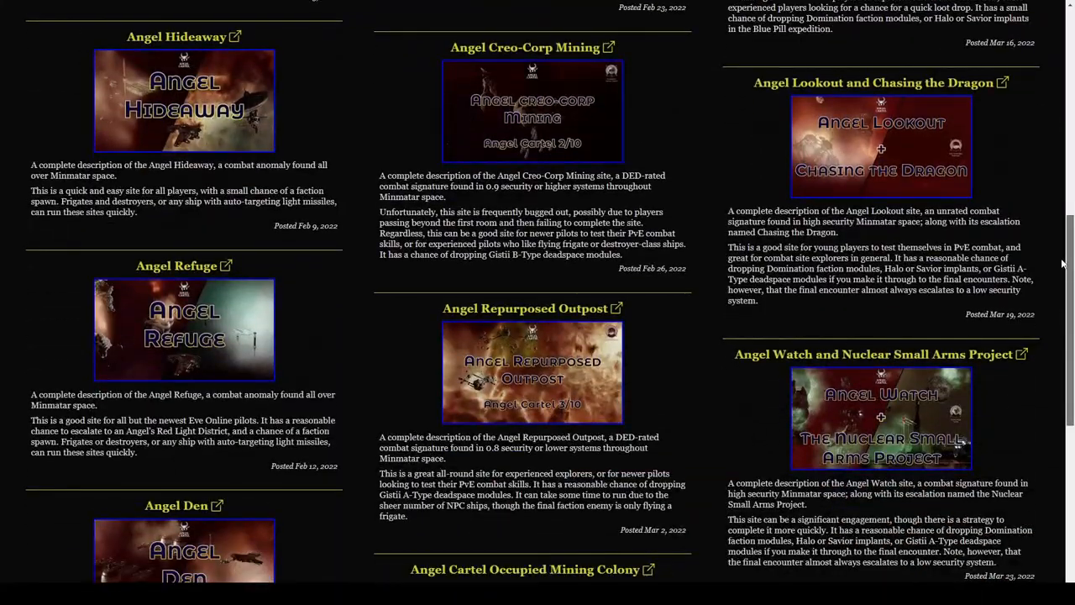
pyautogui.scroll(-3)
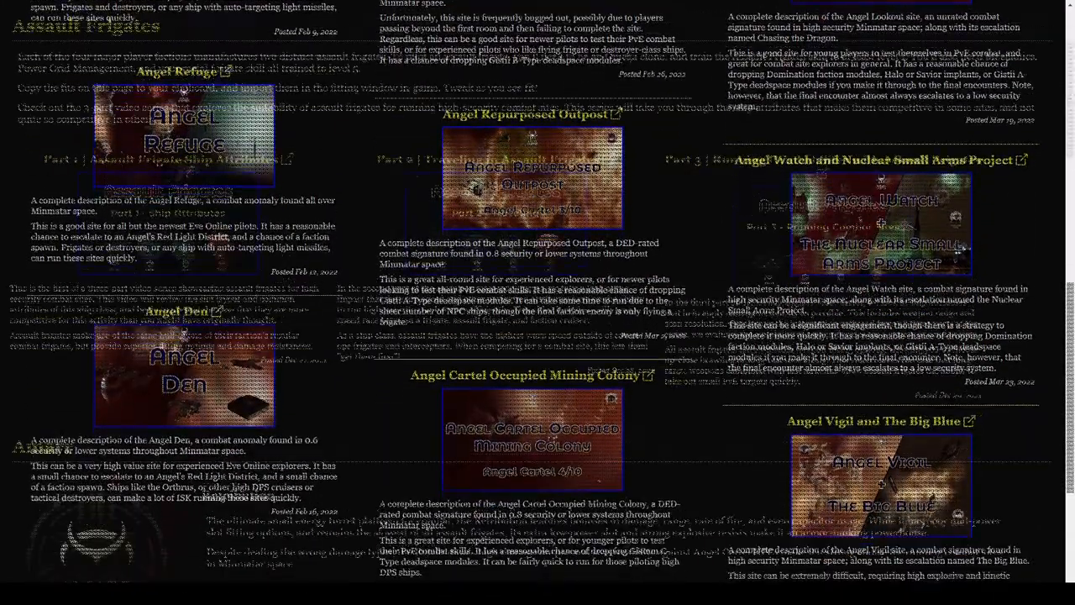